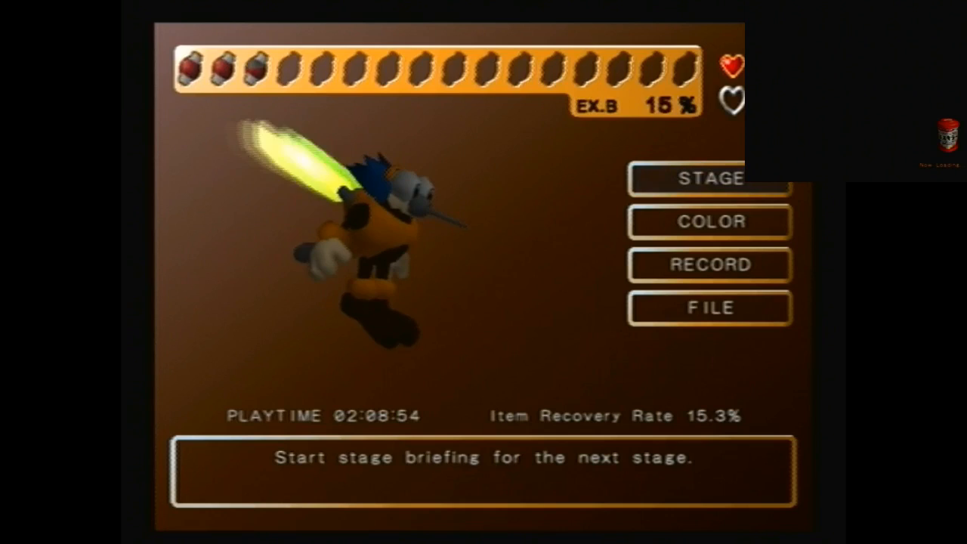
Choose STAGE from the main menu to reach Stage Select showing the Stage 5 kitchen
click(708, 178)
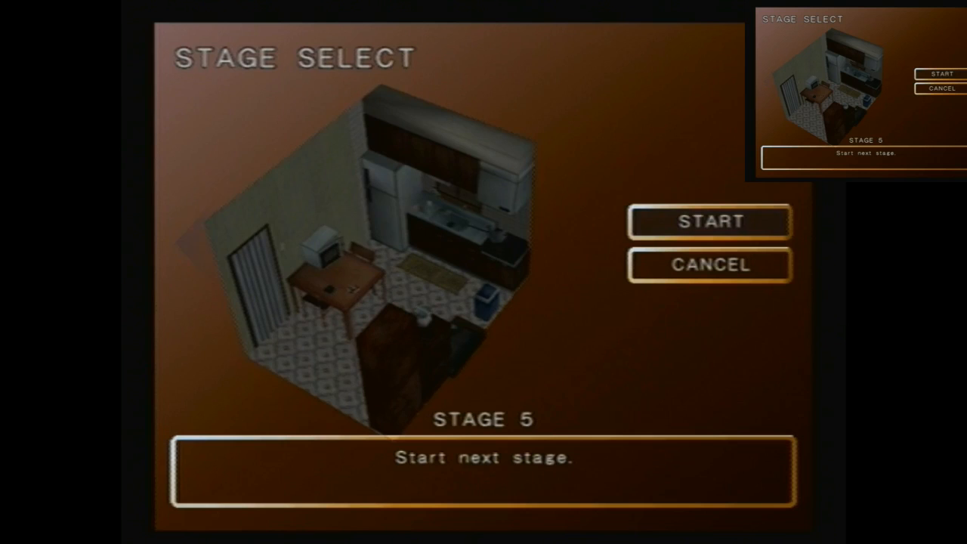
Start Stage 5 and watch its intro cutscene of the family looking upward
click(708, 220)
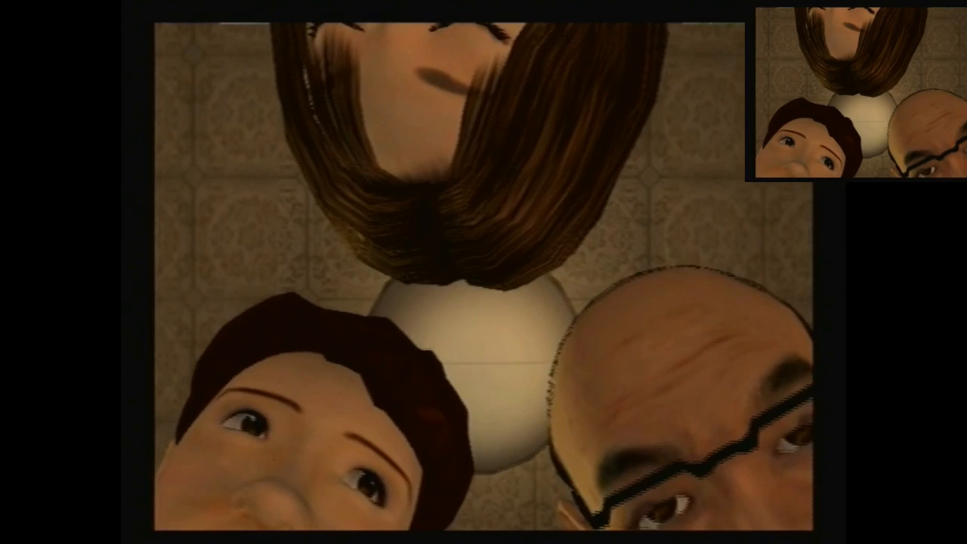